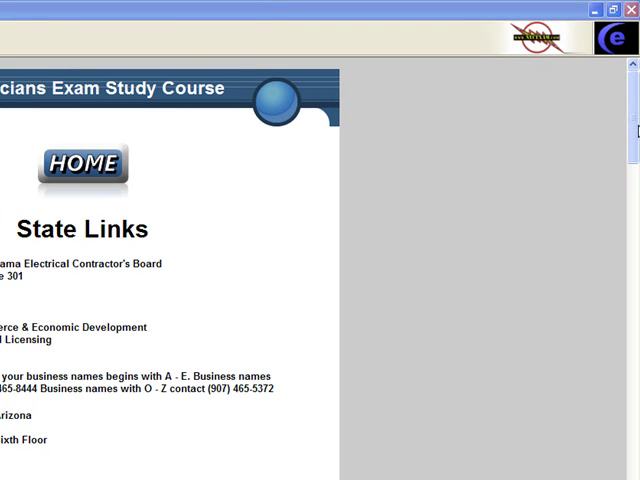
pyautogui.moveTo(220, 224)
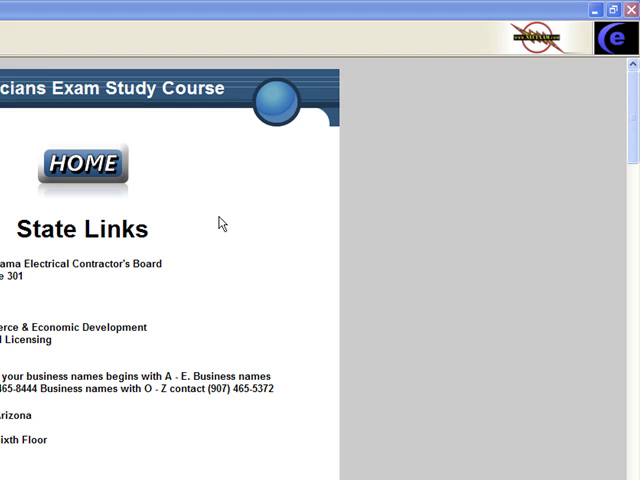
pyautogui.moveTo(96, 164)
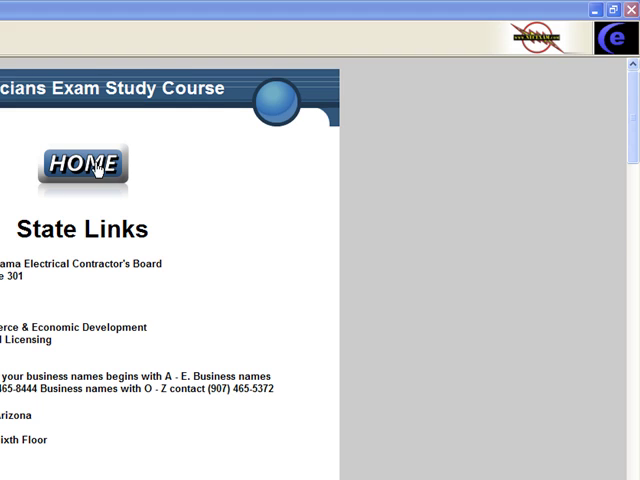
# - Read the 'How to use this study guide' page, then return home and scroll to the useful links
pyautogui.click(82, 164)
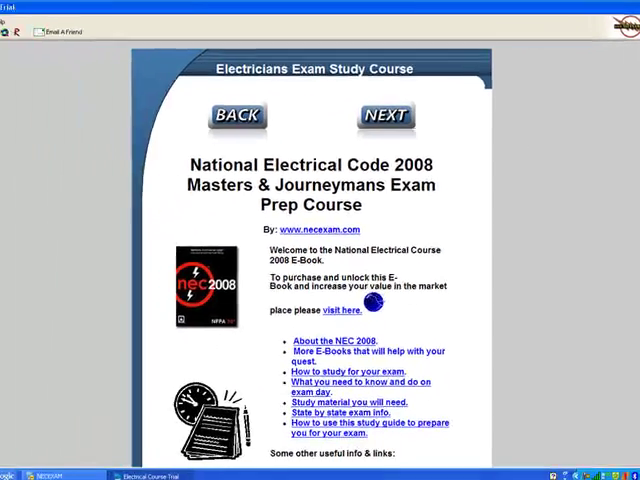
pyautogui.scroll(-3)
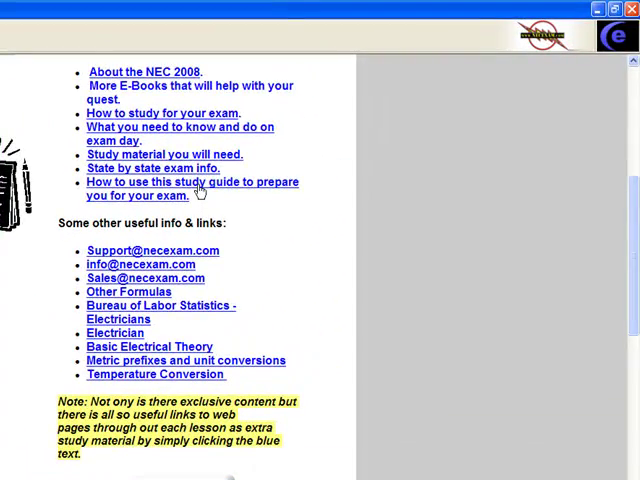
pyautogui.click(192, 188)
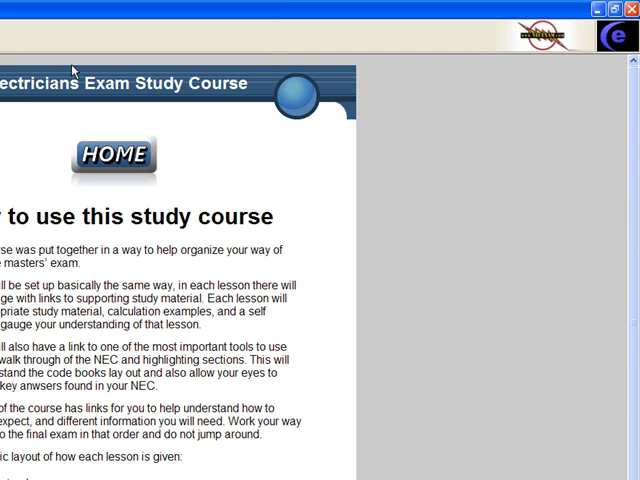
pyautogui.click(116, 156)
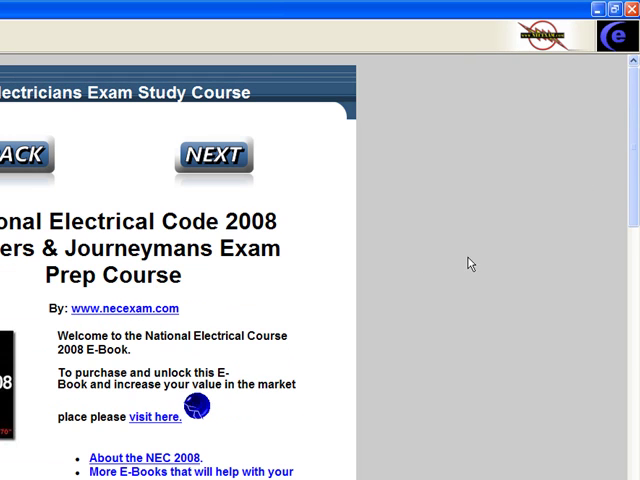
pyautogui.scroll(-3)
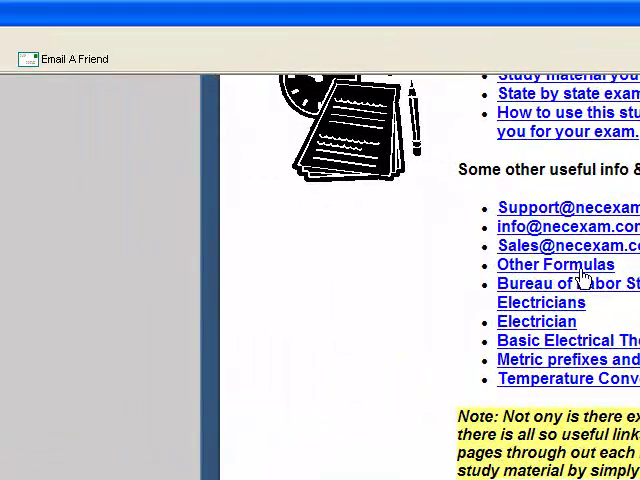
pyautogui.click(554, 264)
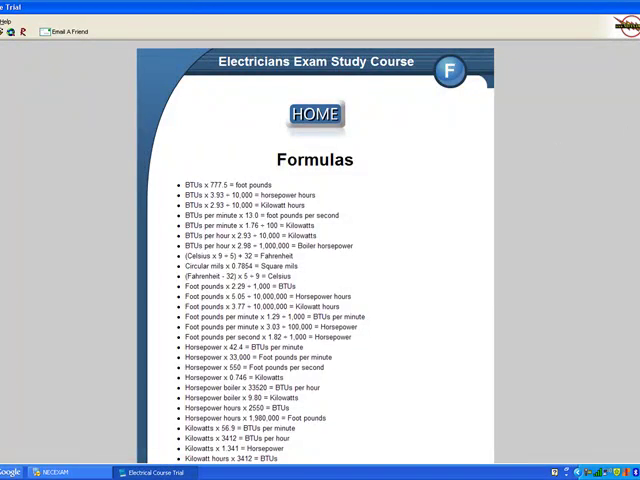
pyautogui.scroll(-3)
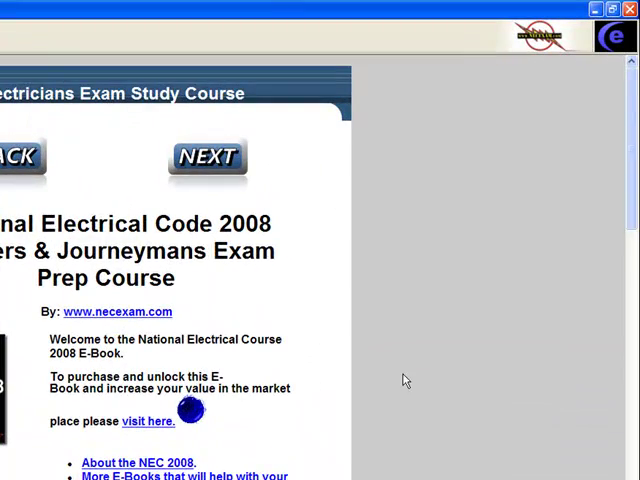
pyautogui.scroll(-3)
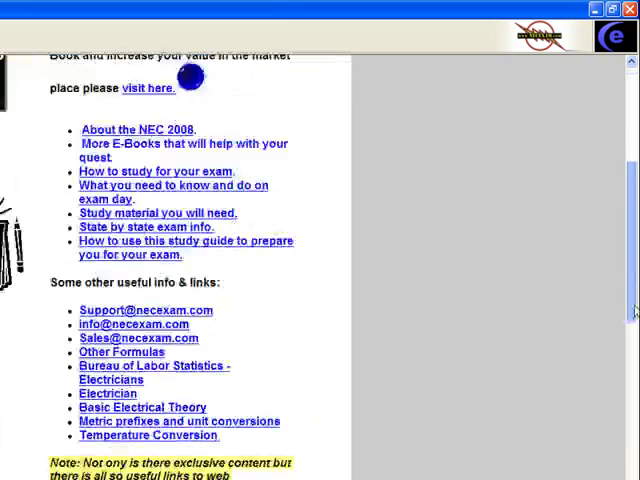
pyautogui.scroll(-3)
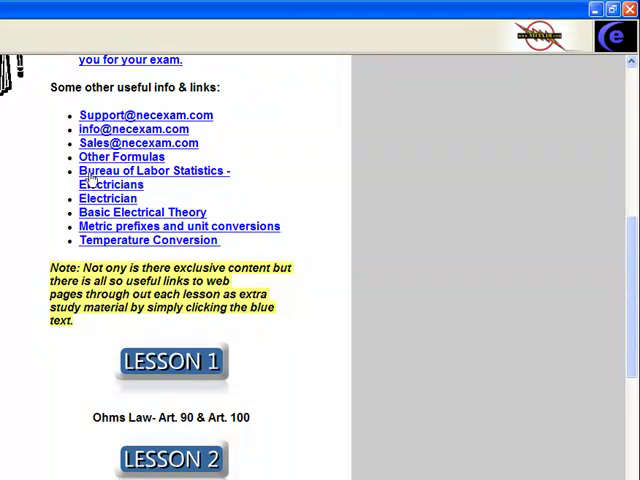
pyautogui.moveTo(188, 178)
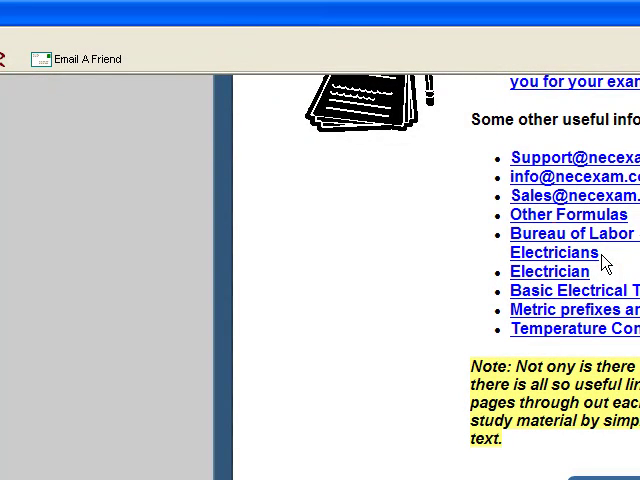
pyautogui.moveTo(548, 272)
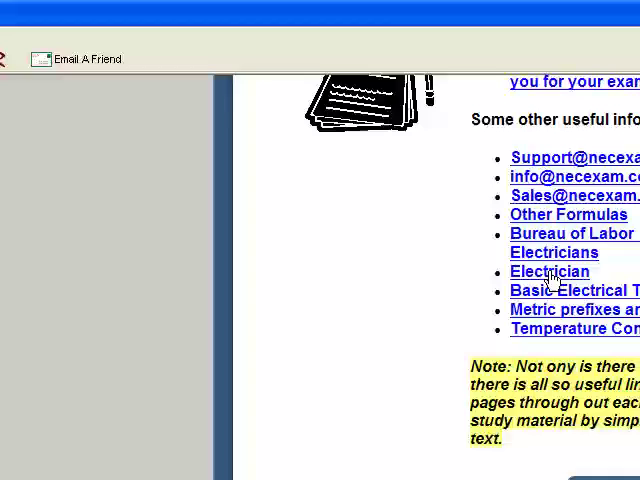
pyautogui.moveTo(600, 290)
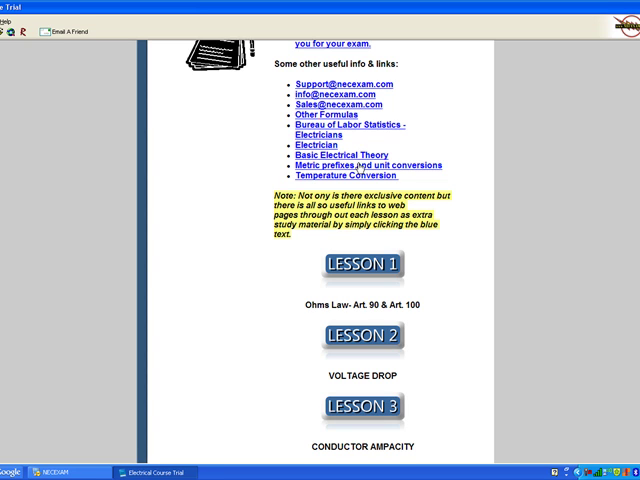
pyautogui.click(352, 164)
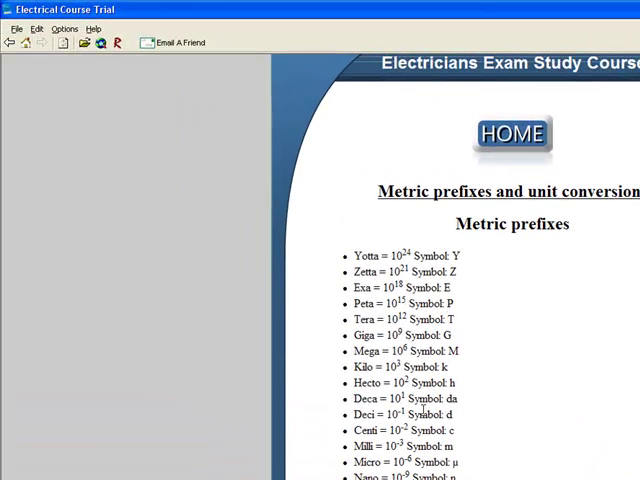
pyautogui.moveTo(188, 252)
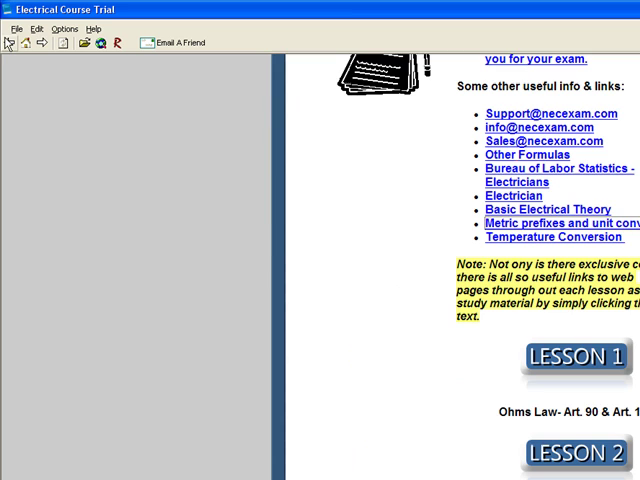
pyautogui.moveTo(550, 244)
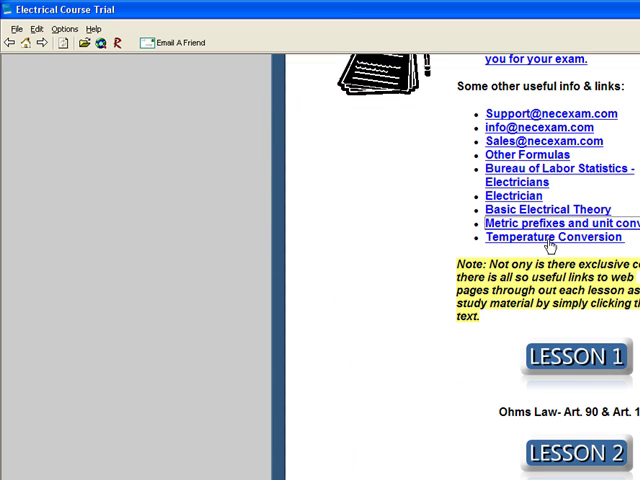
pyautogui.click(548, 236)
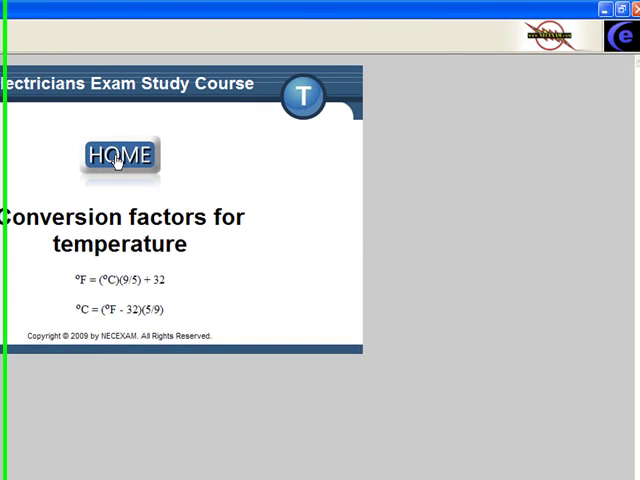
pyautogui.click(120, 156)
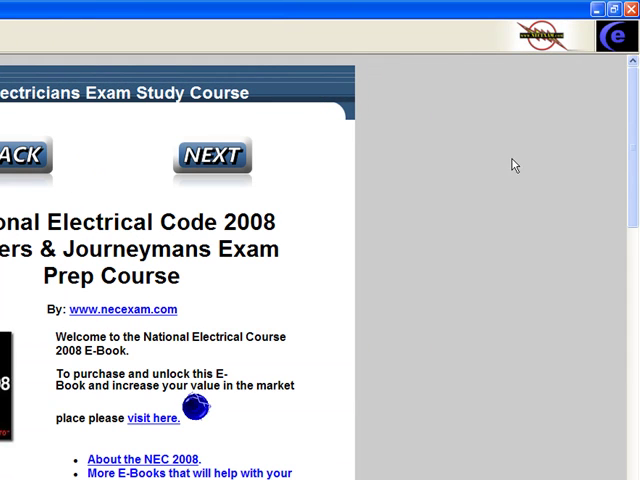
pyautogui.scroll(-3)
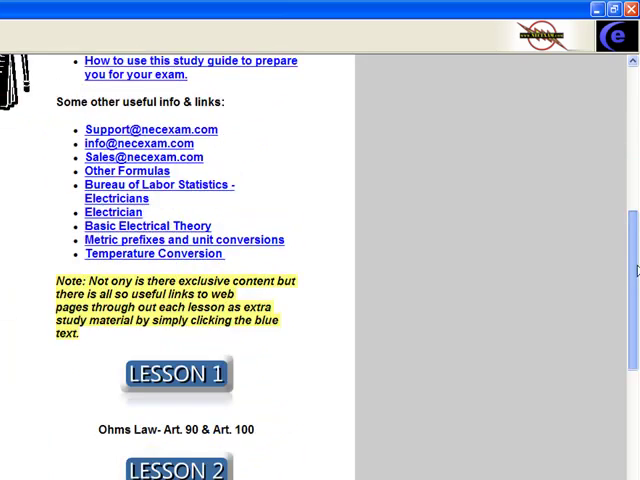
pyautogui.scroll(-3)
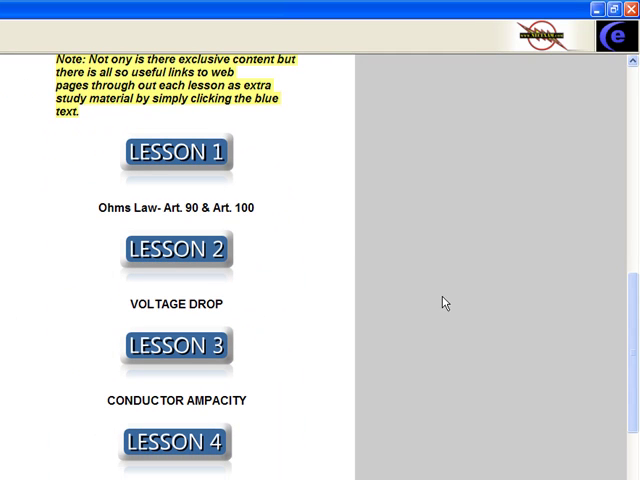
pyautogui.moveTo(164, 152)
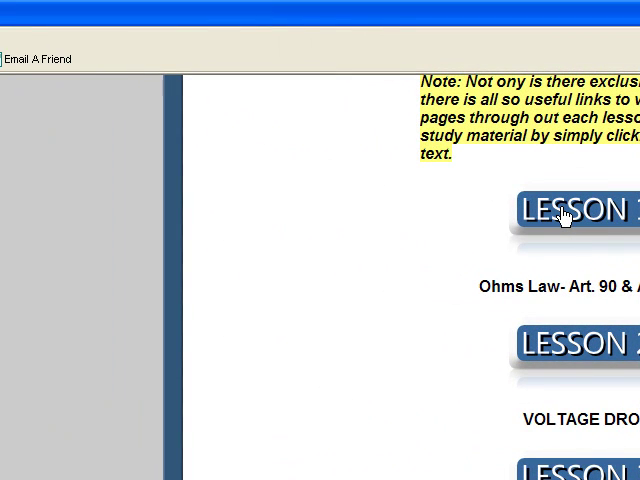
# - Browse Lesson 1 on Ohms Law and its ordered list of study material links
pyautogui.click(564, 208)
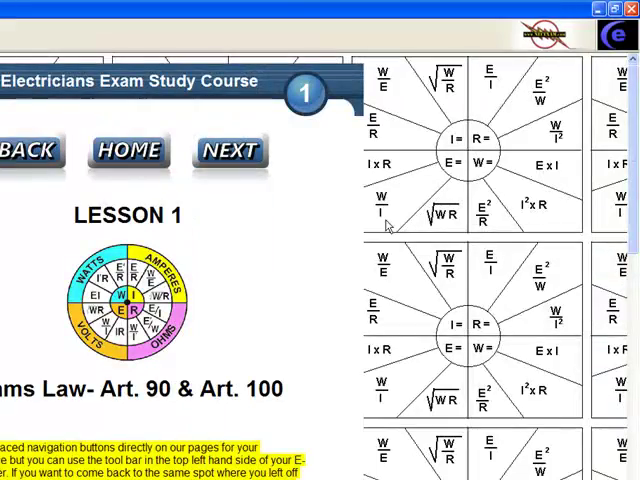
pyautogui.scroll(-3)
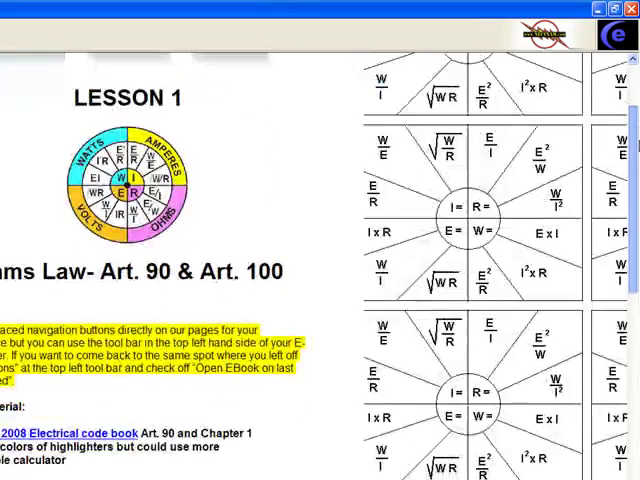
pyautogui.scroll(-3)
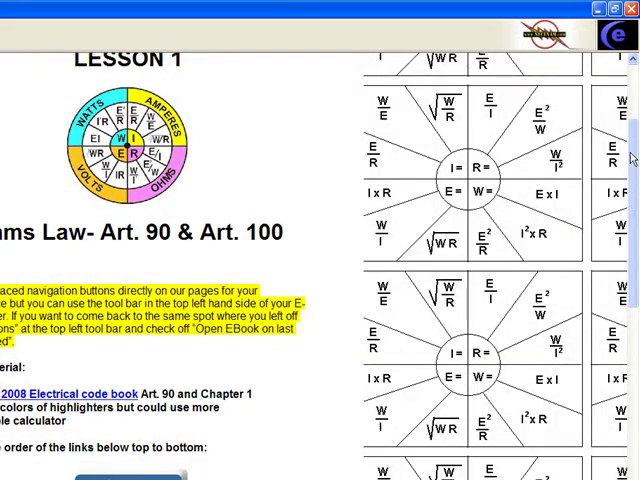
pyautogui.scroll(-3)
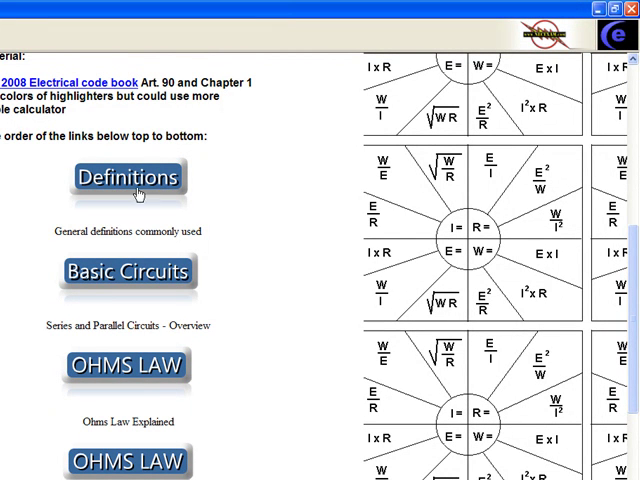
# - Read through Lesson 1's Definitions page
pyautogui.click(128, 178)
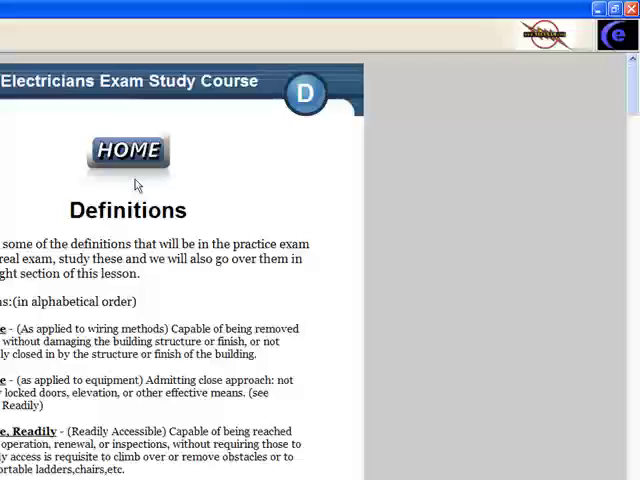
pyautogui.scroll(-3)
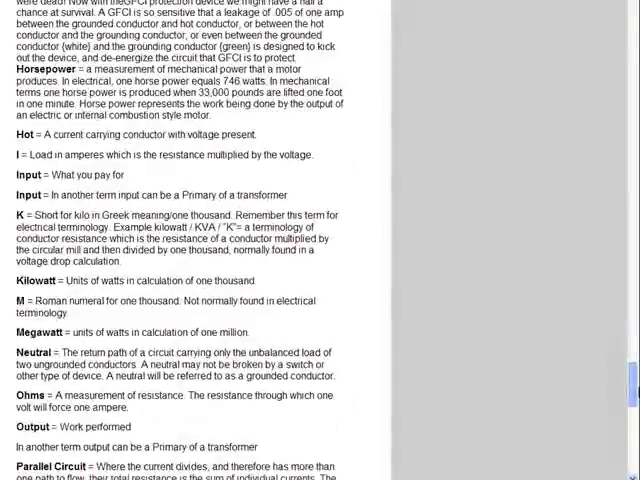
pyautogui.scroll(-3)
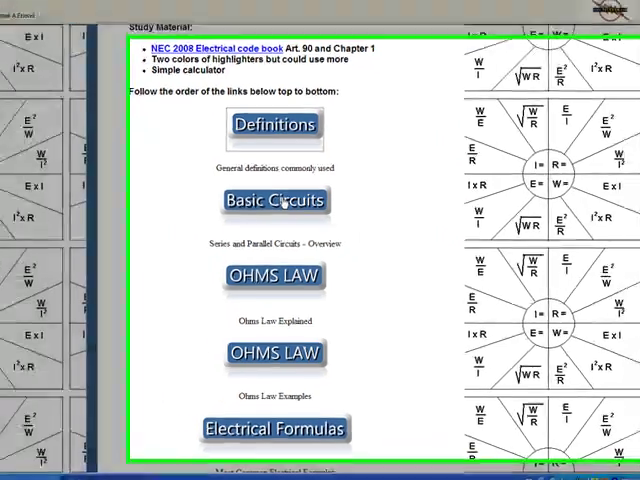
# - Read the Series and Parallel Circuits overview and scroll Lesson 1 to the Definitions and OHMS LAW buttons
pyautogui.click(274, 200)
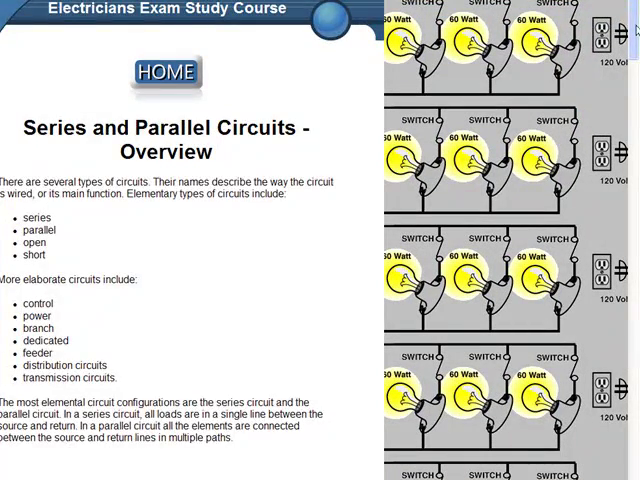
pyautogui.scroll(-3)
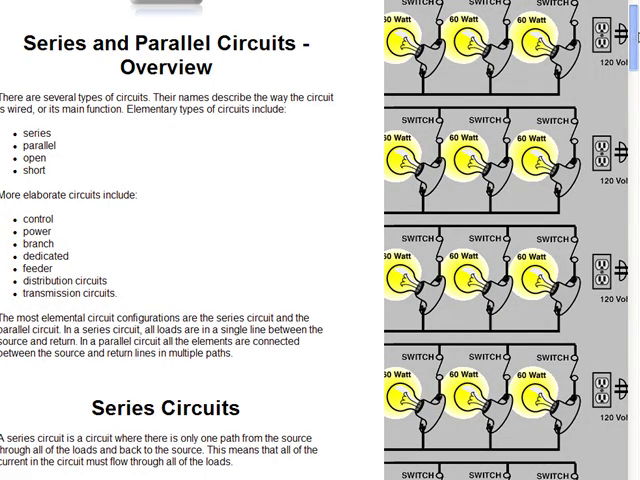
pyautogui.scroll(3)
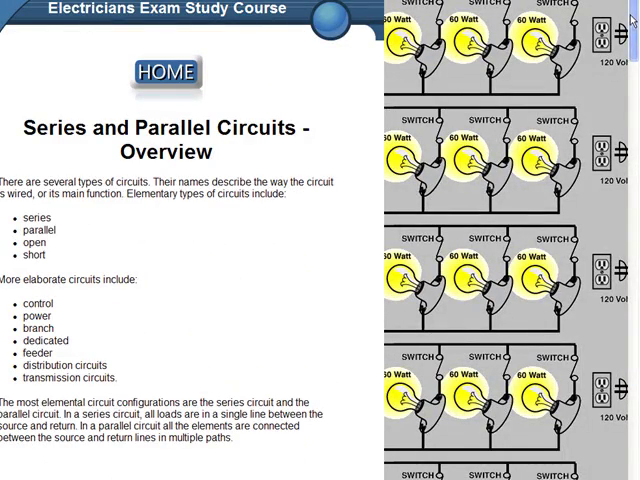
pyautogui.scroll(-3)
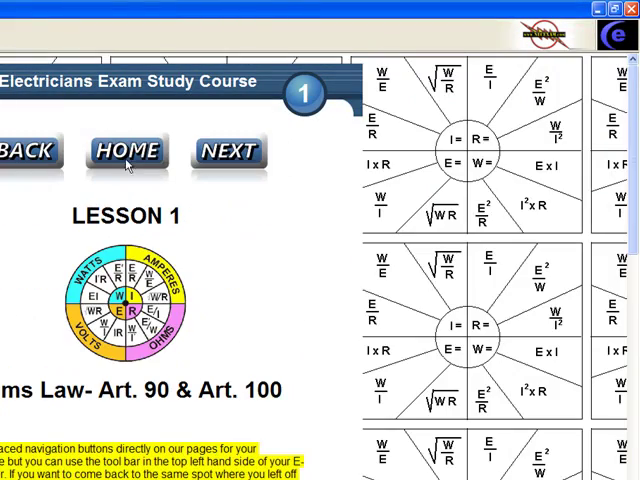
pyautogui.scroll(-3)
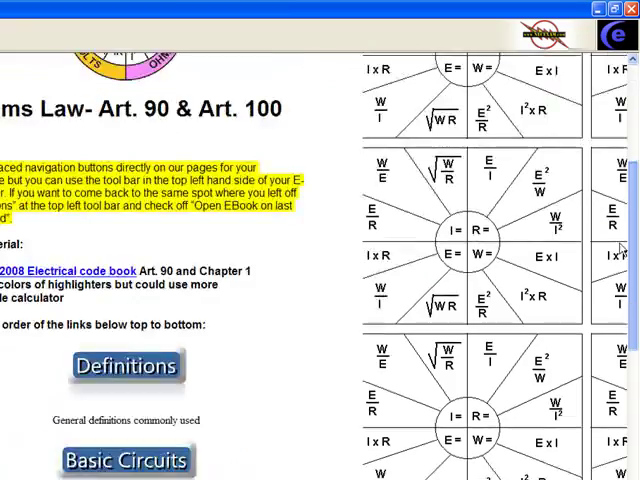
pyautogui.scroll(-3)
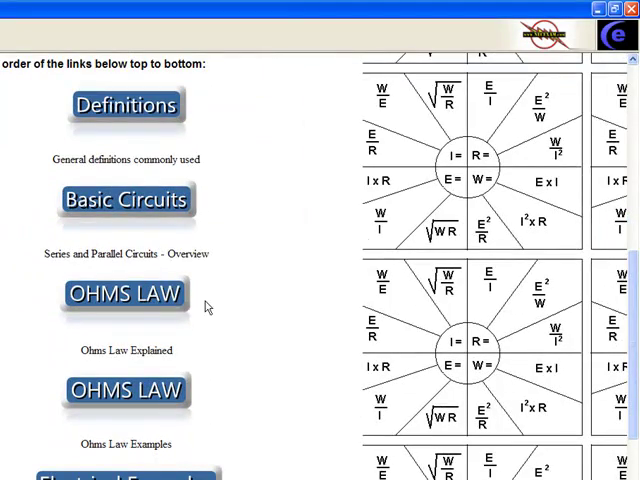
# - Read the Ohms Law explained page with its formula wheel and definitions
pyautogui.click(124, 292)
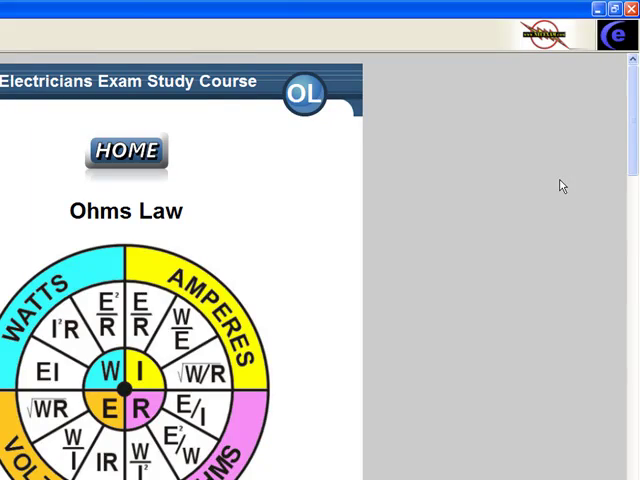
pyautogui.scroll(-3)
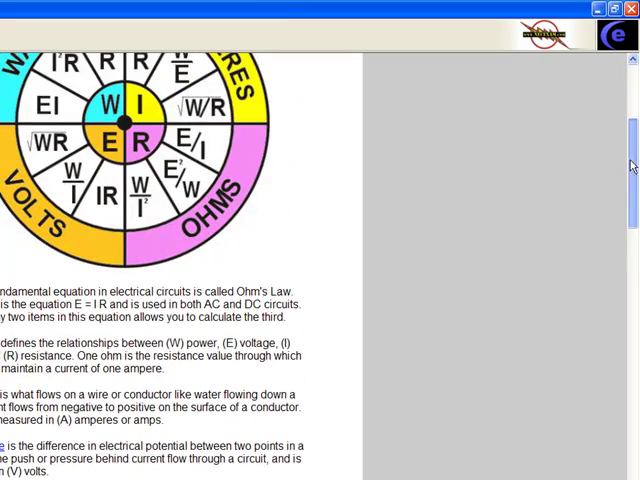
pyautogui.moveTo(416, 210)
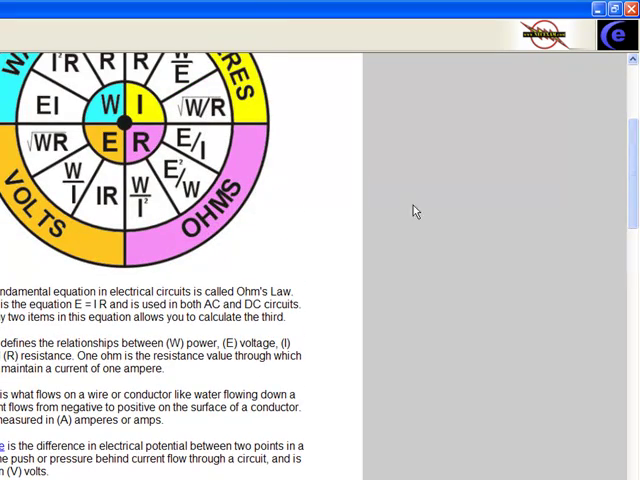
pyautogui.scroll(-3)
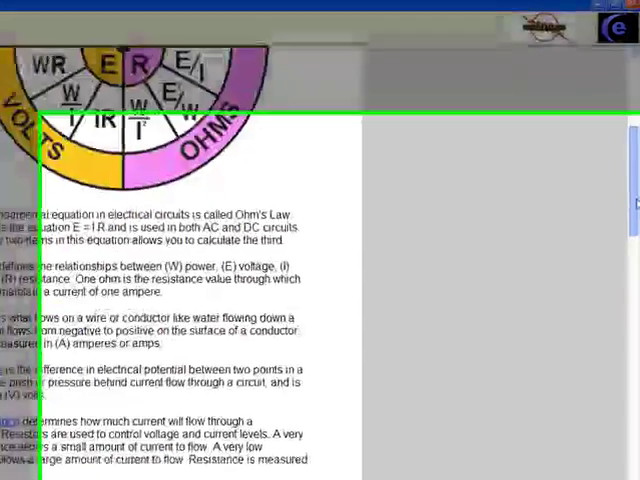
pyautogui.scroll(-3)
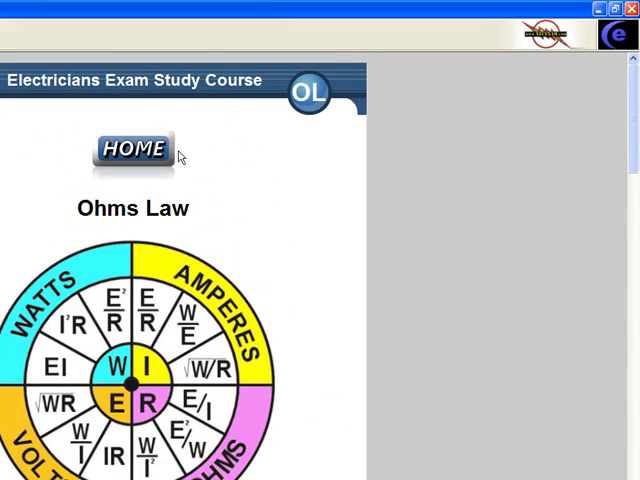
# - Return to Lesson 1 and view the Ohms Law examples page
pyautogui.click(132, 148)
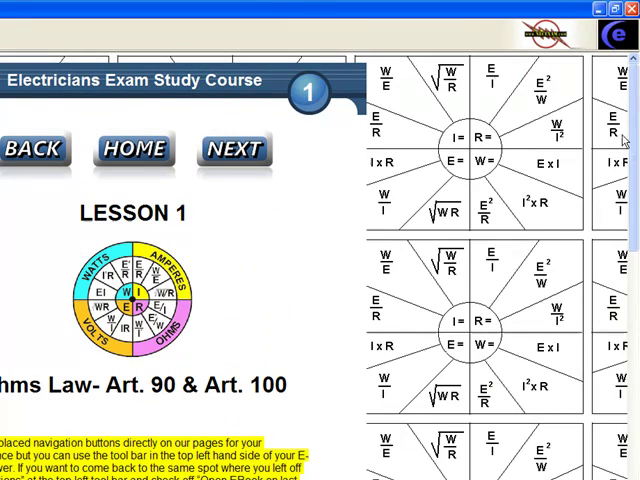
pyautogui.scroll(-3)
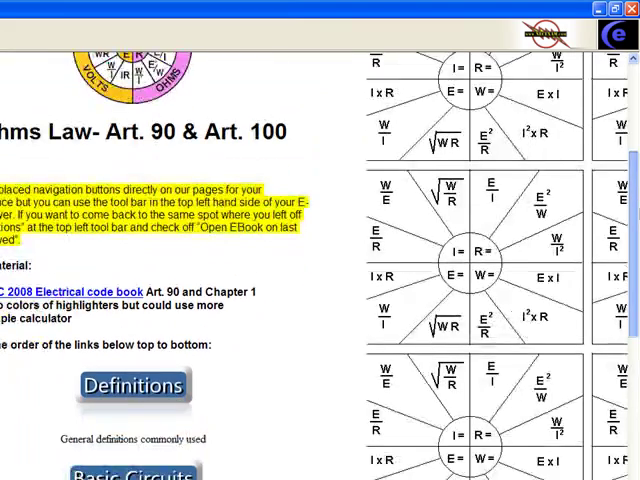
pyautogui.scroll(-3)
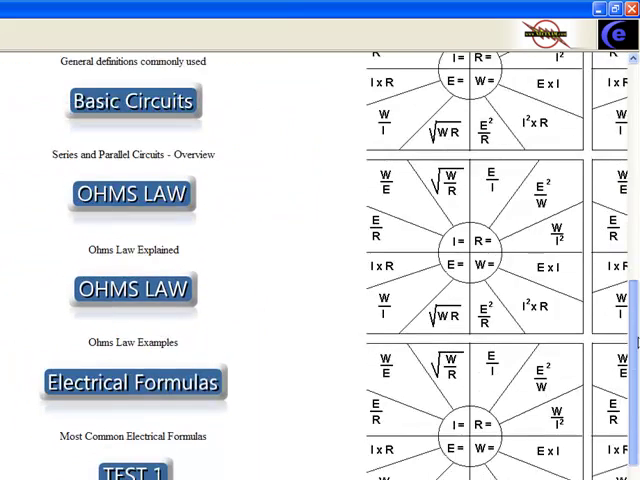
pyautogui.scroll(-3)
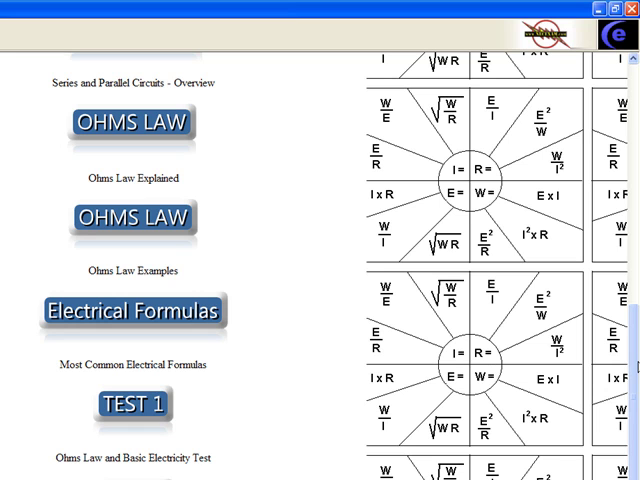
pyautogui.scroll(-3)
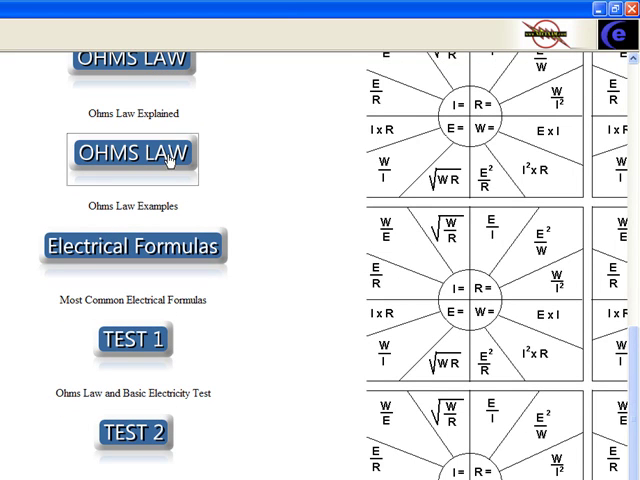
pyautogui.click(140, 154)
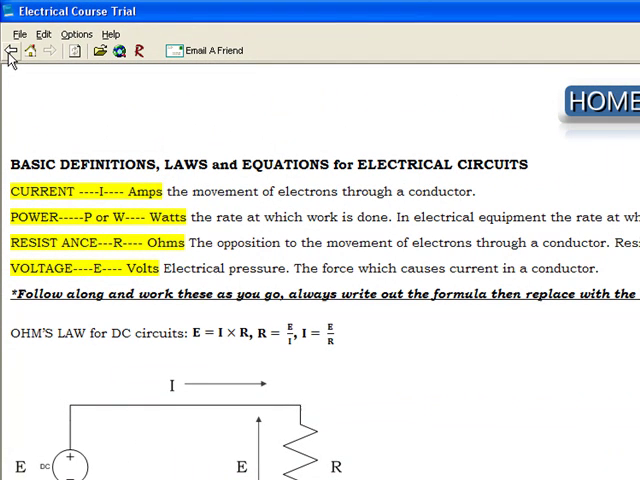
pyautogui.moveTo(12, 52)
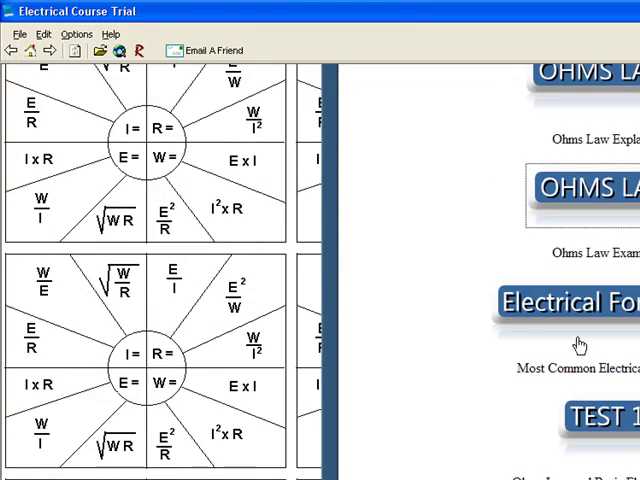
# - Read the most common electrical formulas page and scroll Lesson 1 down to TEST 1
pyautogui.click(568, 302)
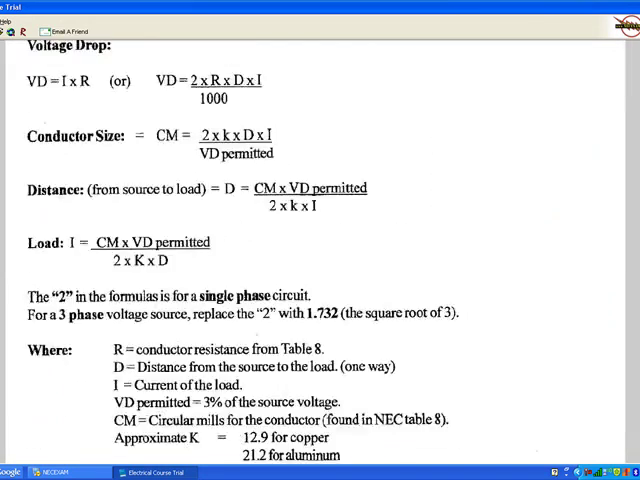
pyautogui.scroll(-3)
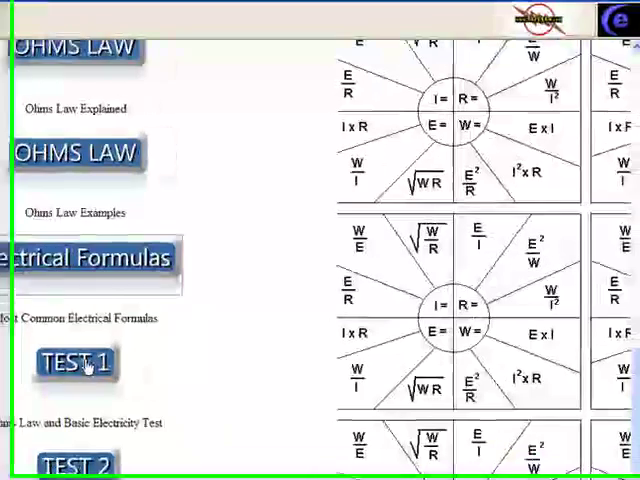
pyautogui.scroll(-3)
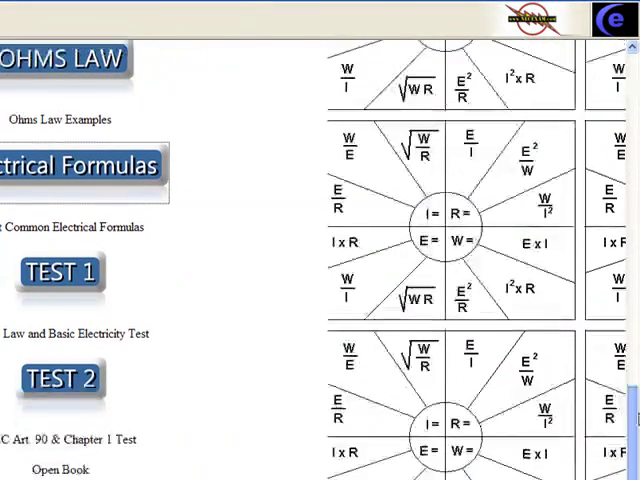
pyautogui.scroll(-3)
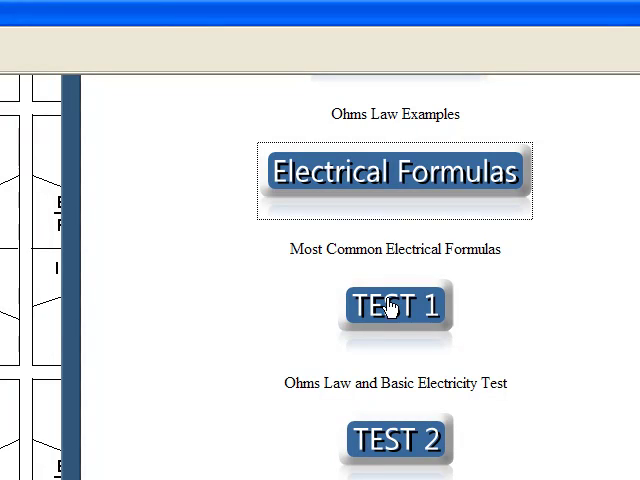
pyautogui.click(398, 304)
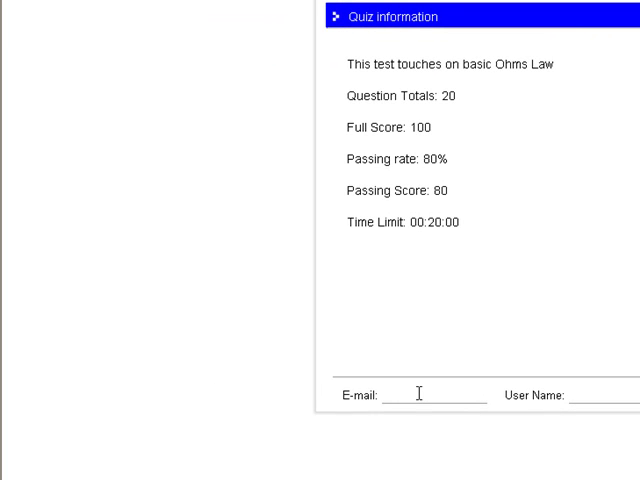
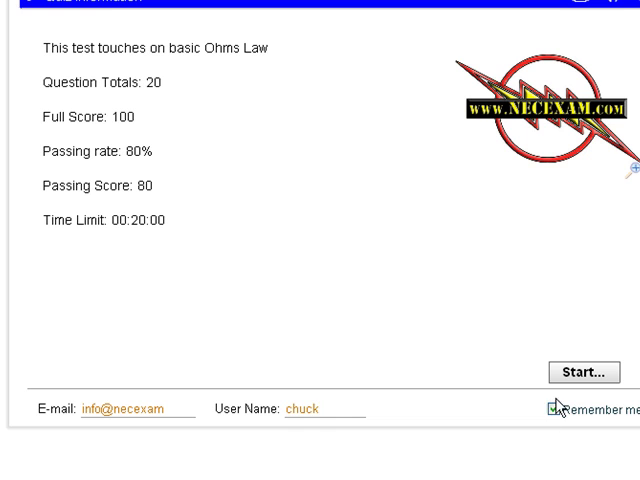
pyautogui.click(584, 372)
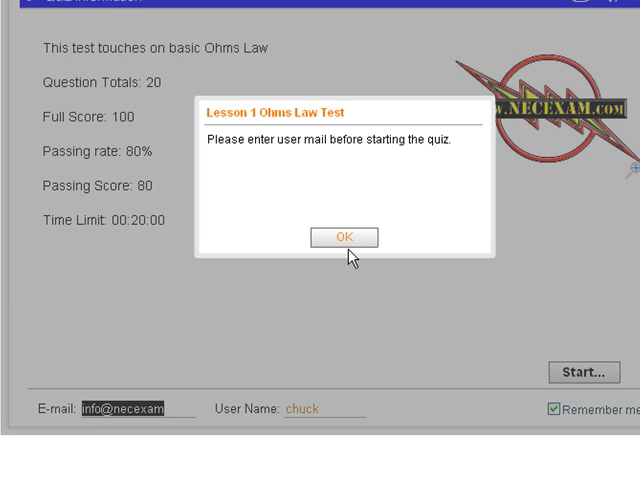
pyautogui.click(344, 236)
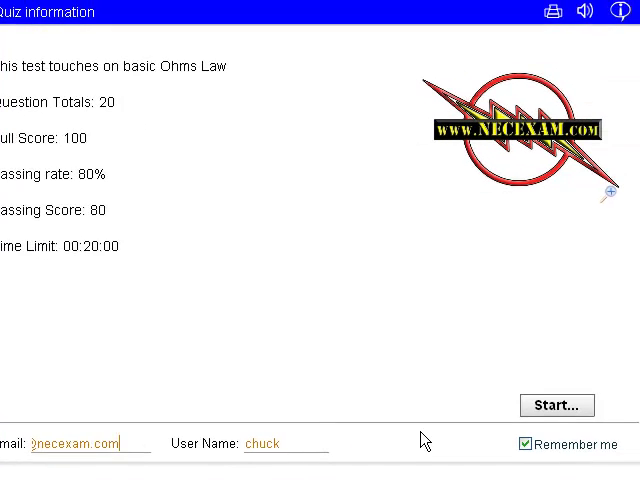
pyautogui.click(556, 404)
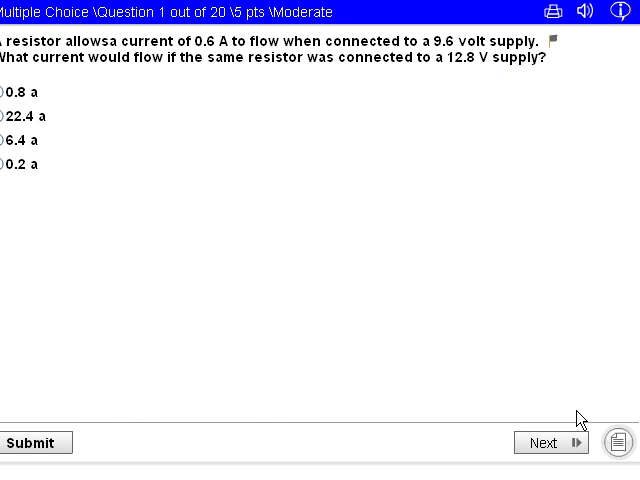
pyautogui.moveTo(304, 64)
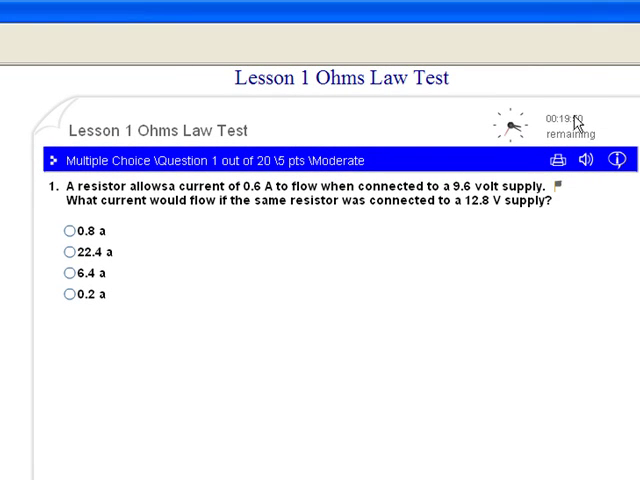
pyautogui.moveTo(536, 160)
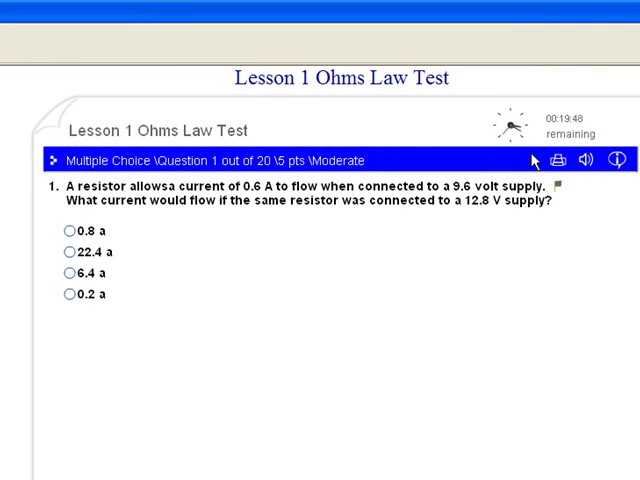
pyautogui.moveTo(588, 160)
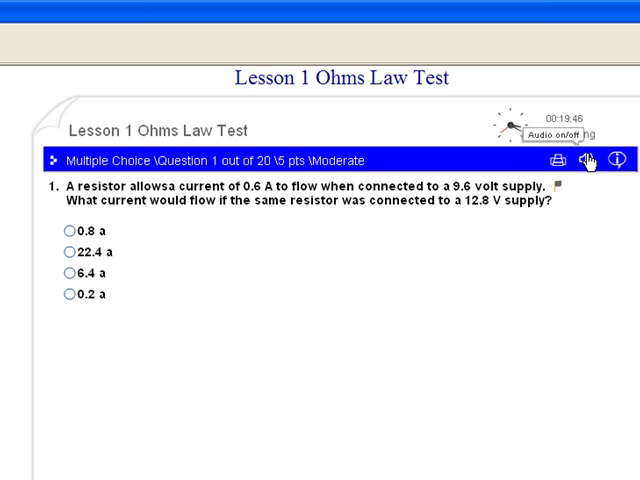
pyautogui.moveTo(614, 160)
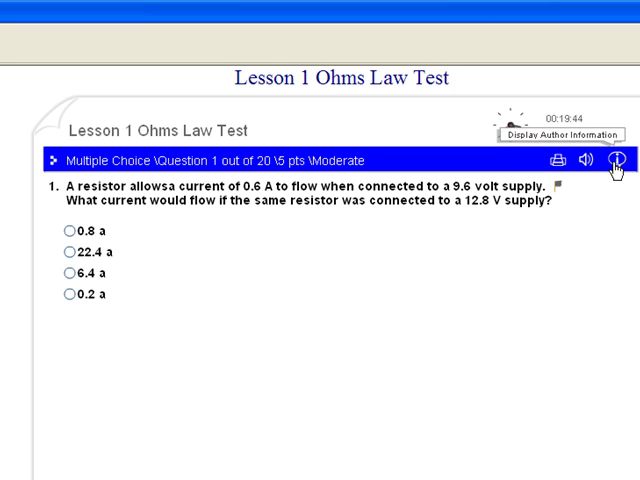
pyautogui.moveTo(60, 244)
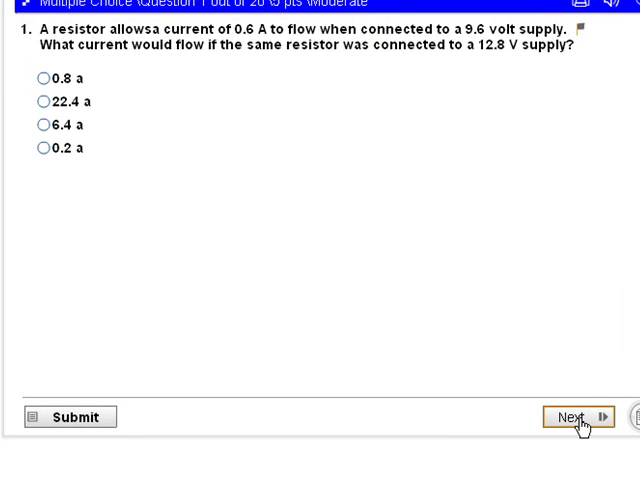
# - Skip questions 1 and 2 to reach question 3 on the basic unit of power
pyautogui.click(572, 416)
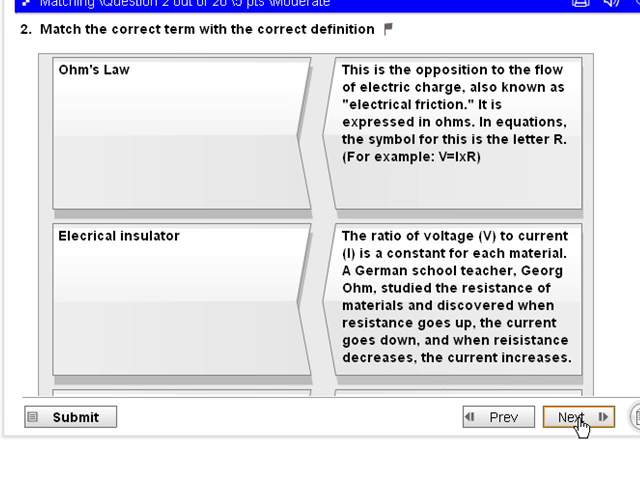
pyautogui.click(456, 300)
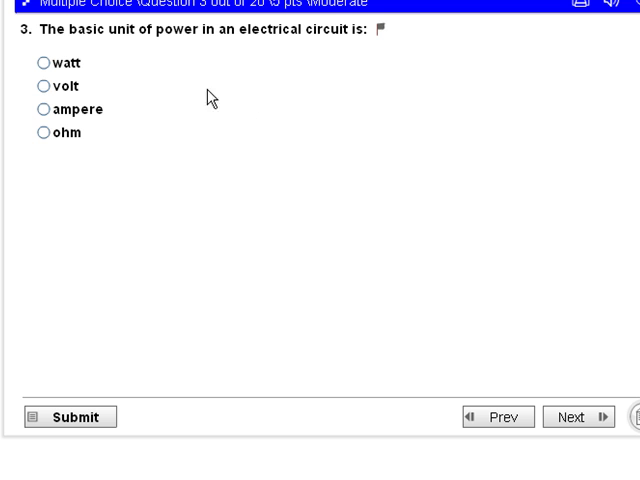
pyautogui.moveTo(250, 300)
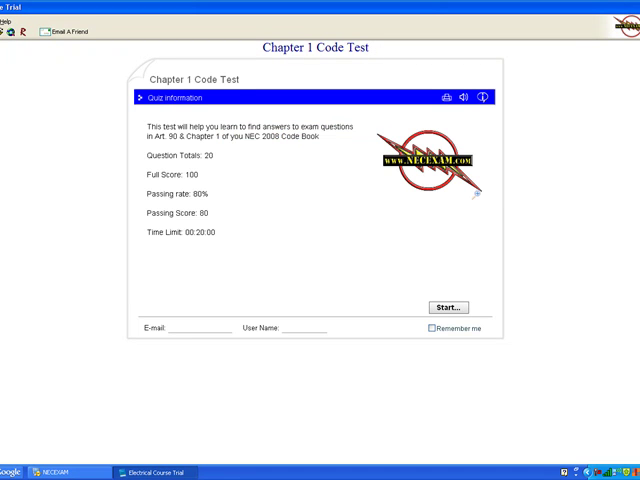
pyautogui.moveTo(288, 188)
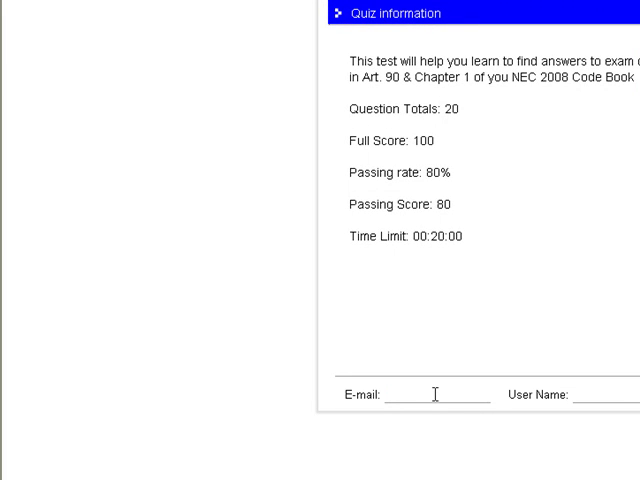
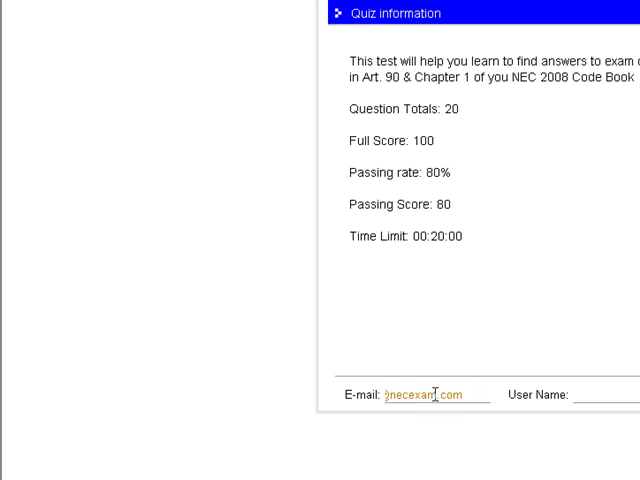
pyautogui.click(590, 394)
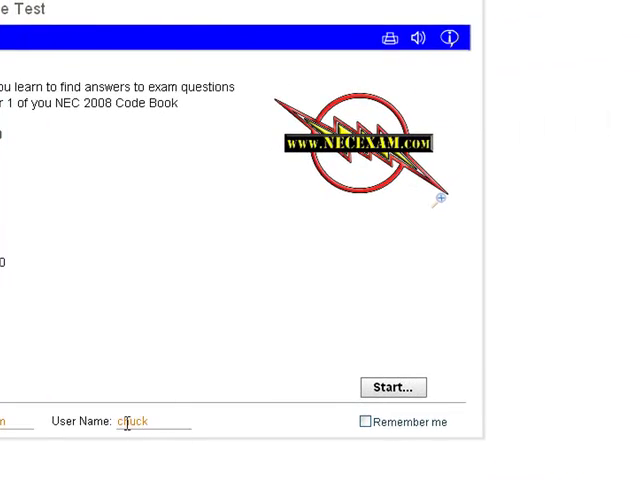
pyautogui.click(392, 388)
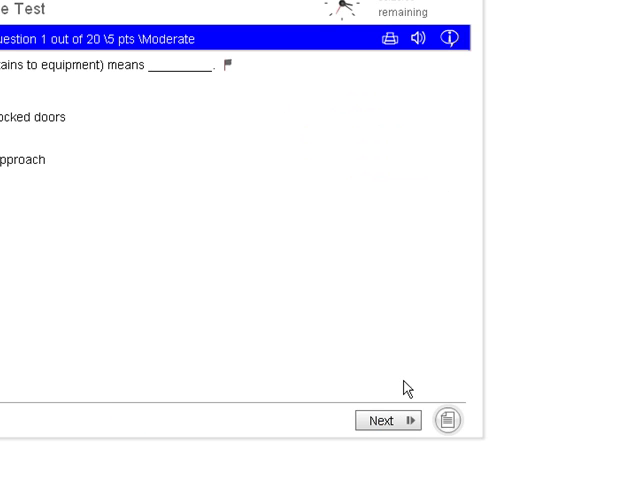
pyautogui.moveTo(290, 290)
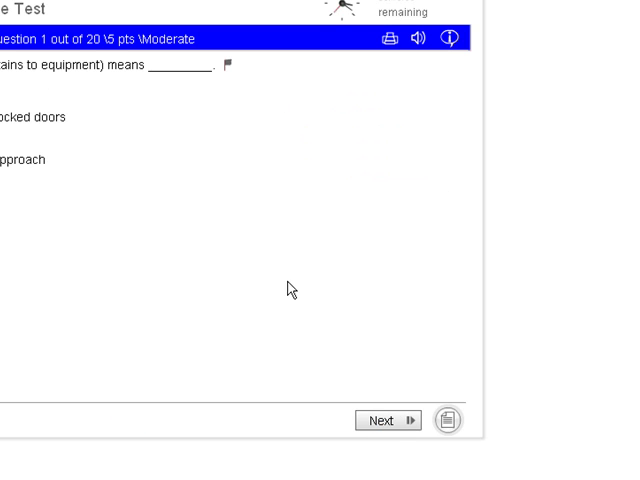
pyautogui.click(382, 420)
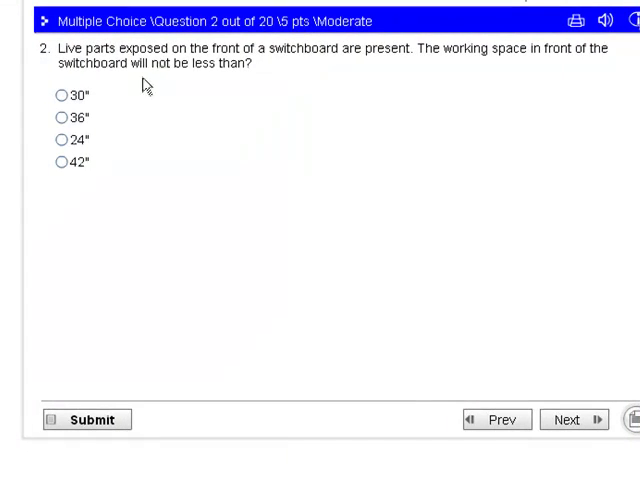
pyautogui.moveTo(208, 196)
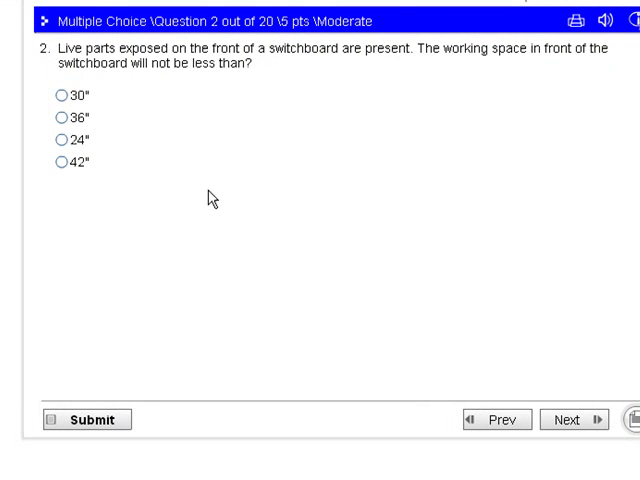
pyautogui.moveTo(222, 232)
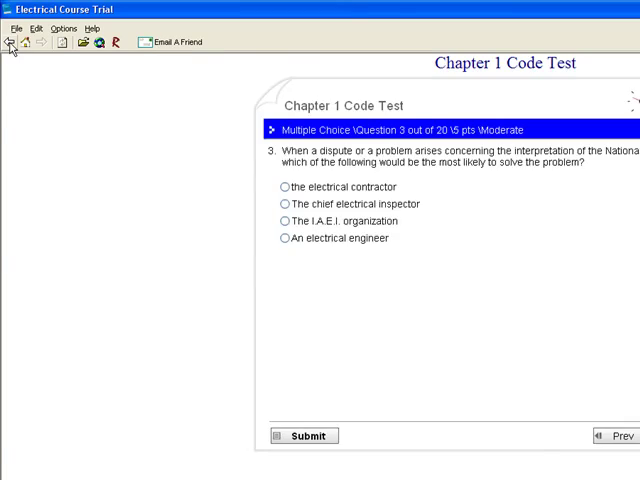
pyautogui.click(28, 40)
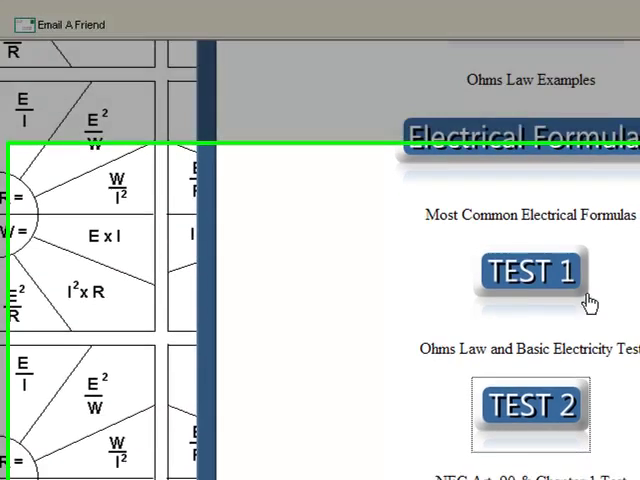
# - Scroll the Electrical Formulas page past TEST 1, TEST 2 and TEST 3
pyautogui.scroll(-3)
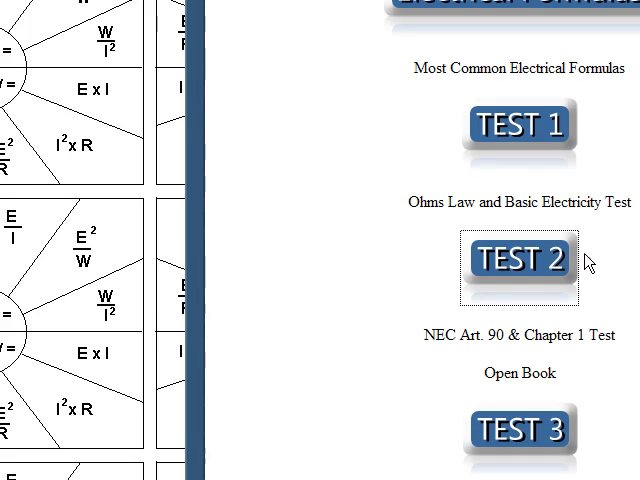
pyautogui.moveTo(520, 440)
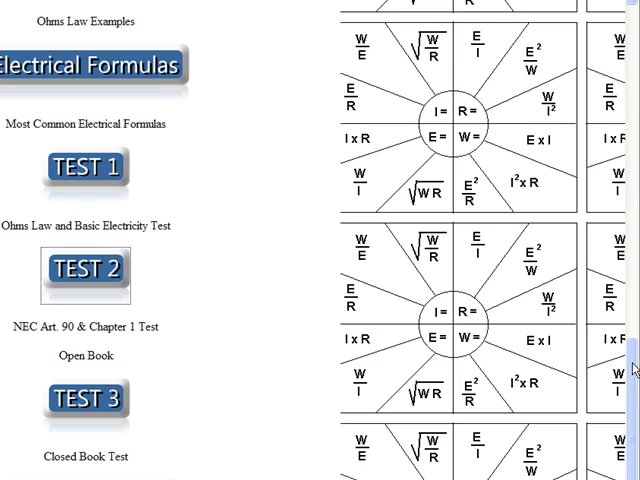
pyautogui.scroll(-3)
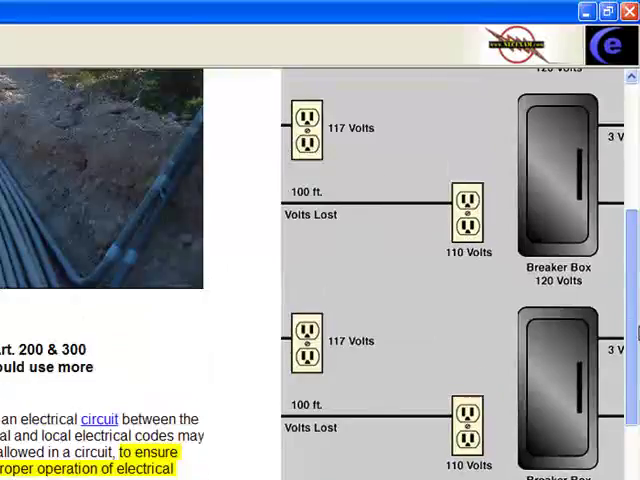
# - Read Lesson 2's voltage-drop text and formulas down the page and back
pyautogui.scroll(-3)
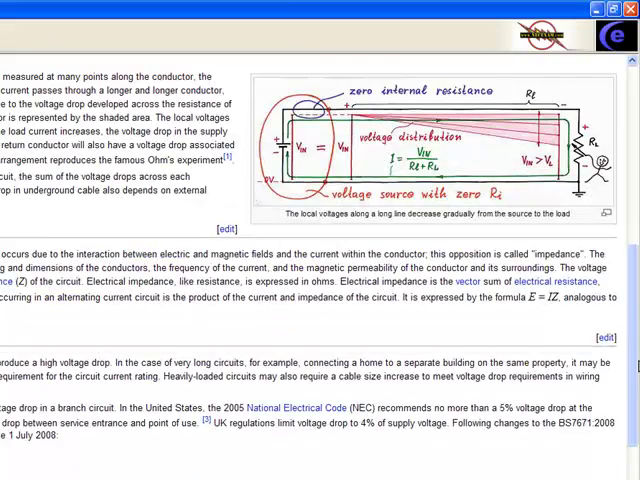
pyautogui.scroll(3)
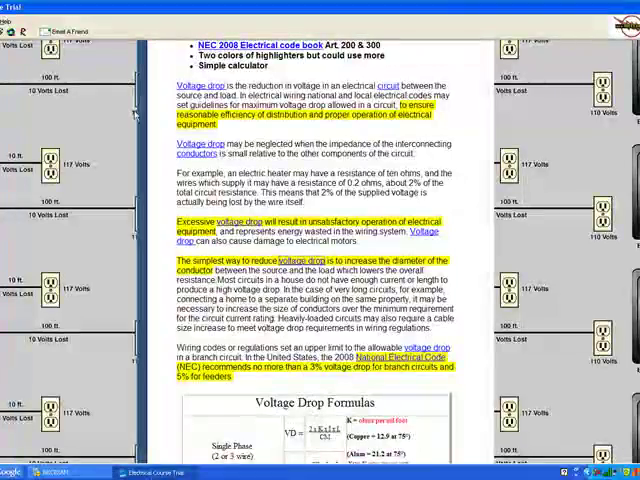
pyautogui.scroll(-3)
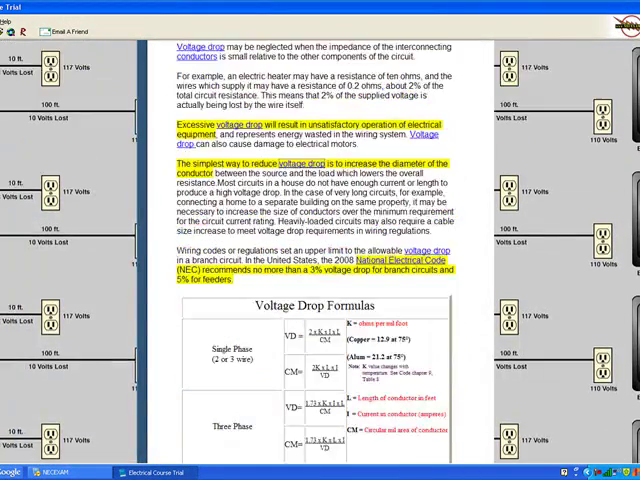
pyautogui.scroll(-3)
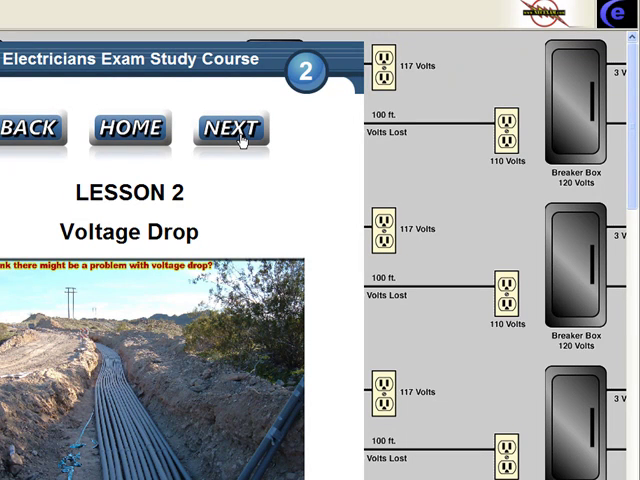
pyautogui.moveTo(472, 188)
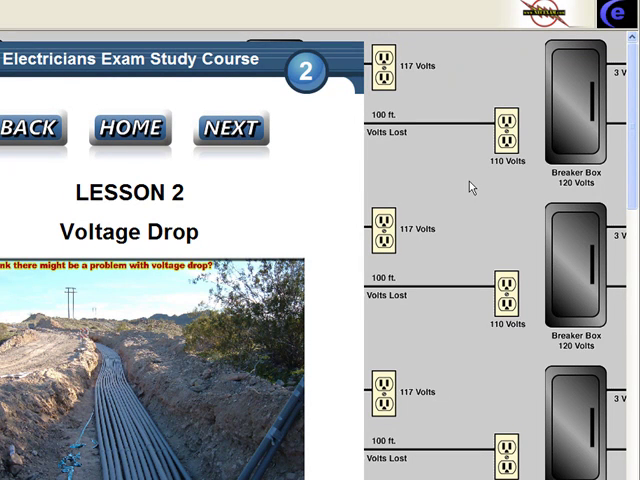
pyautogui.moveTo(372, 136)
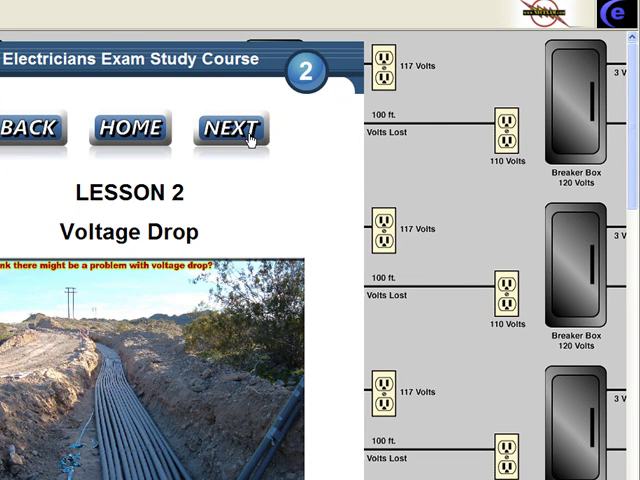
pyautogui.click(232, 128)
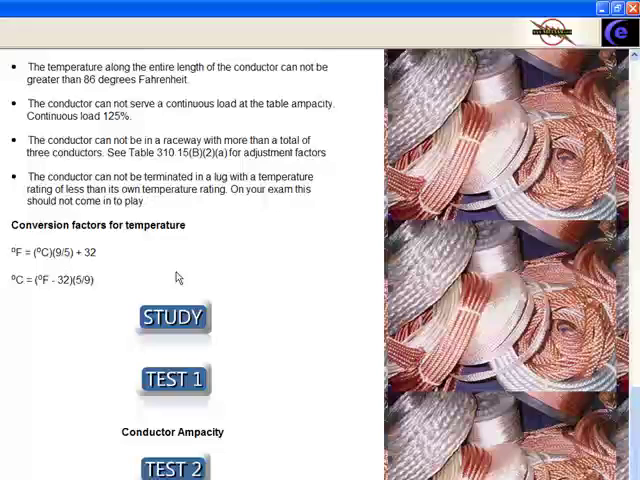
pyautogui.scroll(-3)
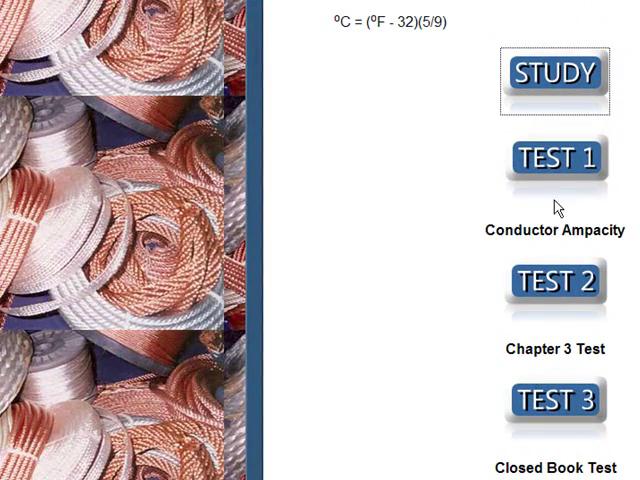
pyautogui.click(558, 76)
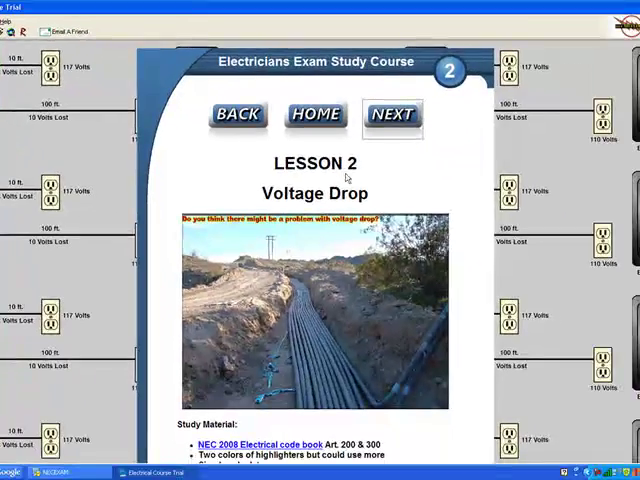
# - Advance past Lessons 2 and 3 to Lesson 4 and reach its 6 Easy Steps to Motors page
pyautogui.click(392, 114)
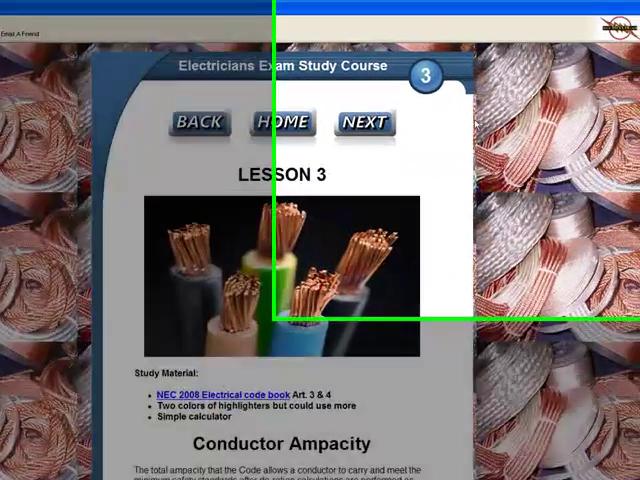
pyautogui.click(364, 120)
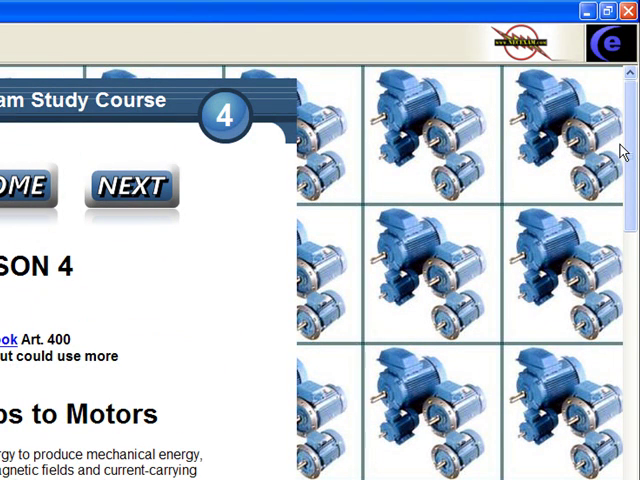
pyautogui.moveTo(624, 150)
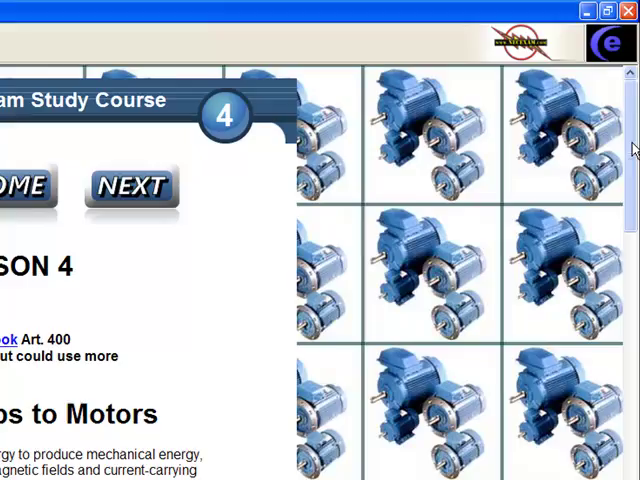
pyautogui.click(130, 186)
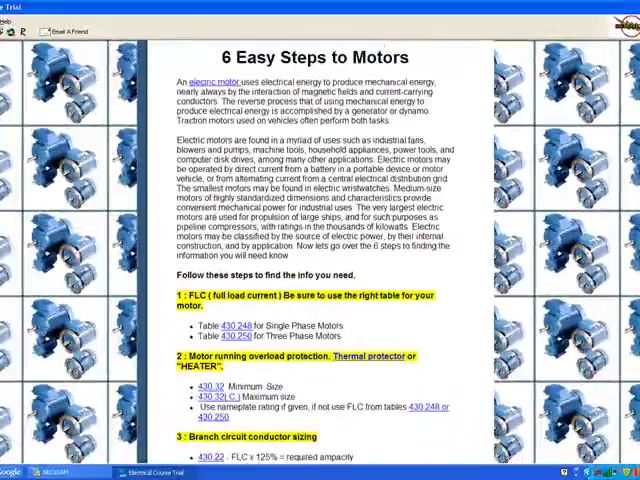